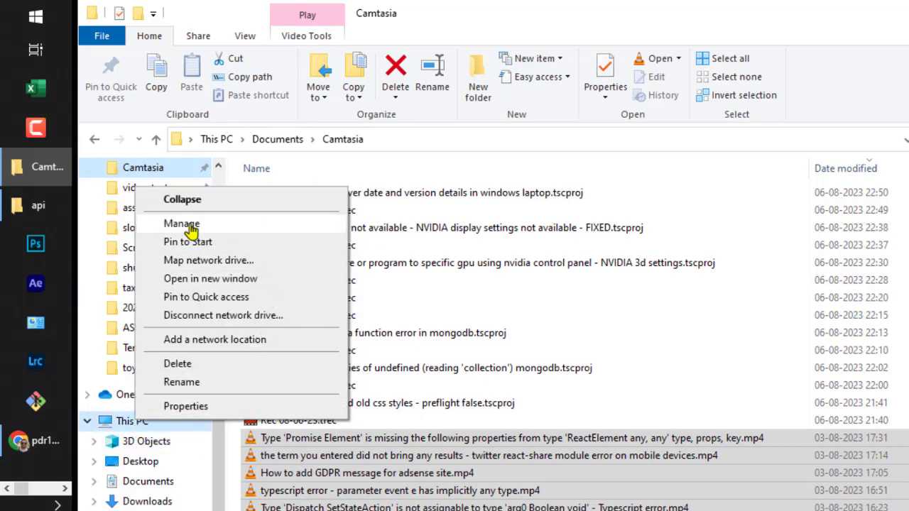
Open Device Manager in Computer Management, expand Display adapters, and right-click NVIDIA GeForce 920M
left_click(181, 223)
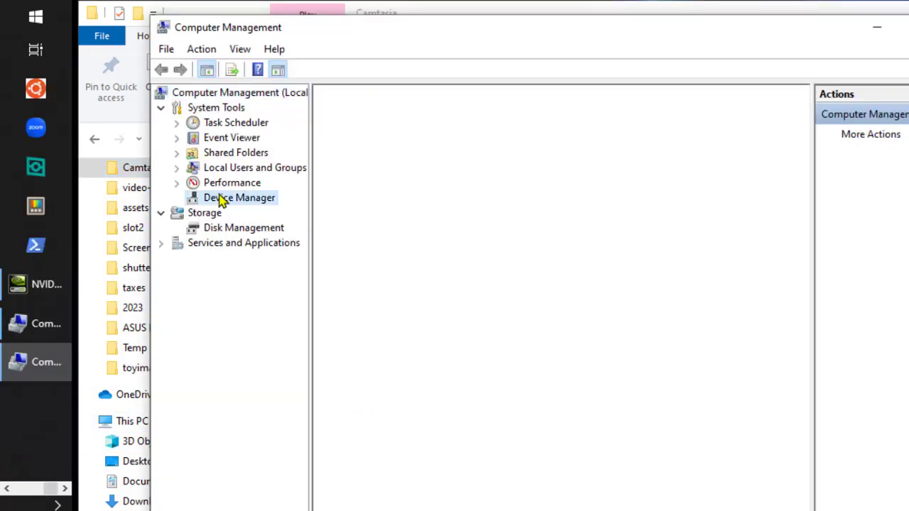
left_click(240, 197)
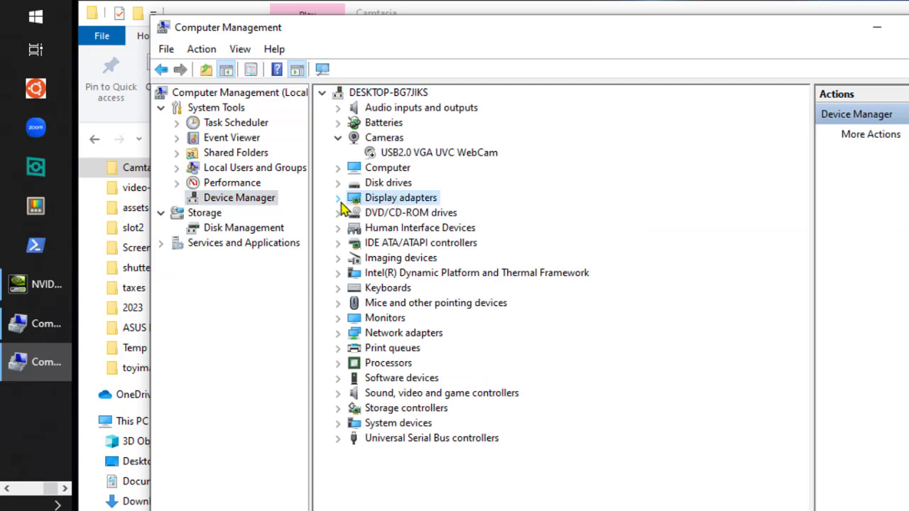
left_click(338, 198)
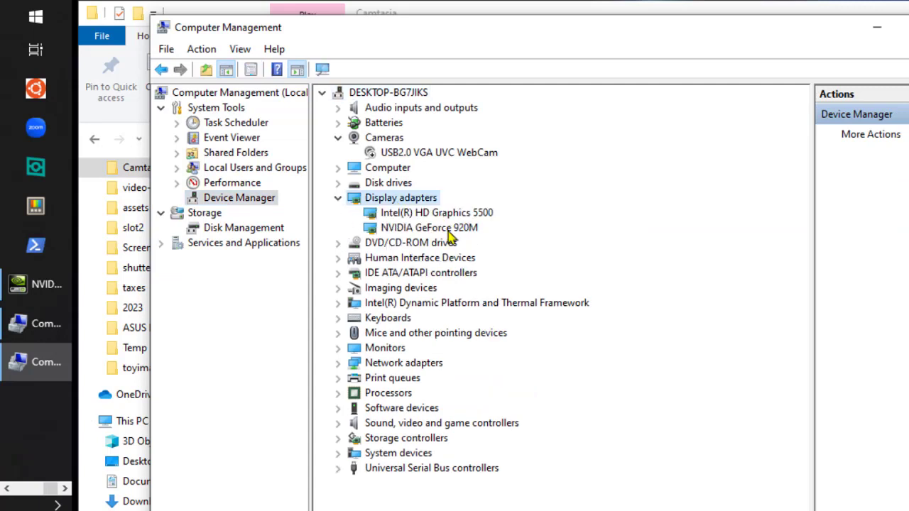
right_click(429, 228)
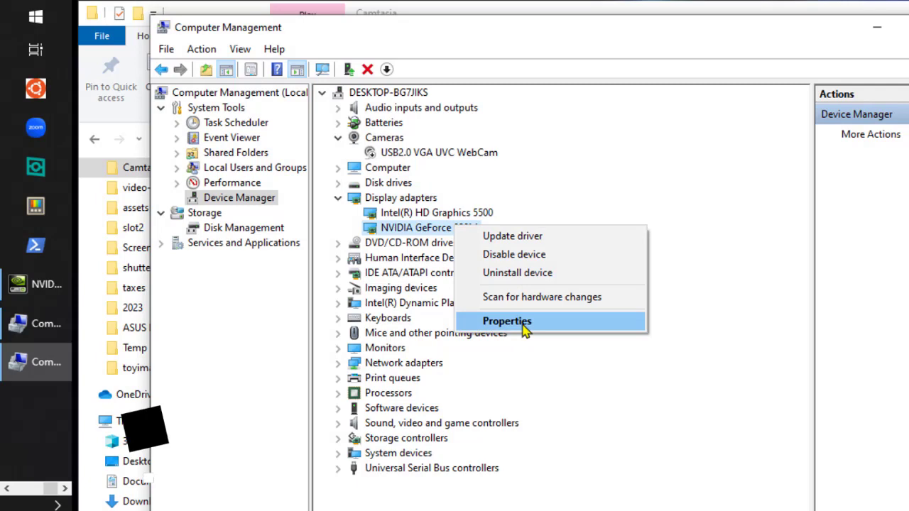
Open the NVIDIA GeForce 920M Driver tab showing version 25.21.14.2531, dated 09-04-2019
left_click(507, 321)
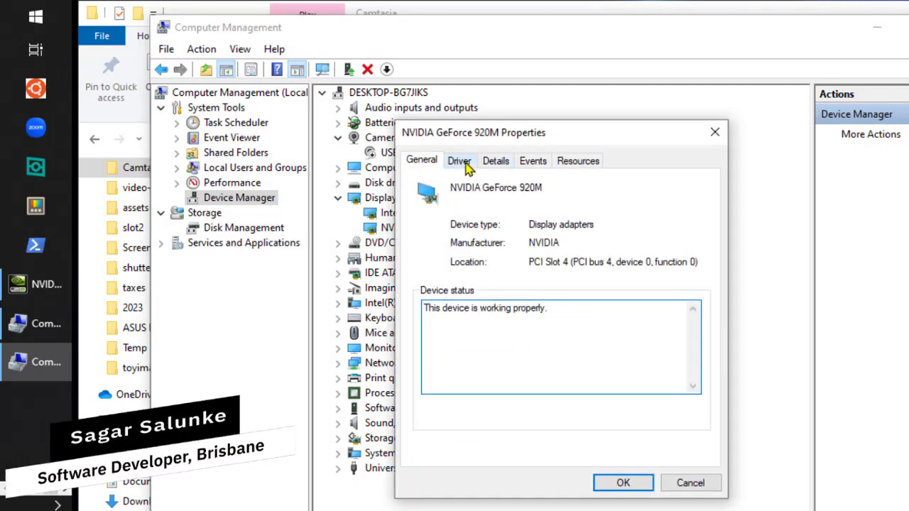
left_click(459, 160)
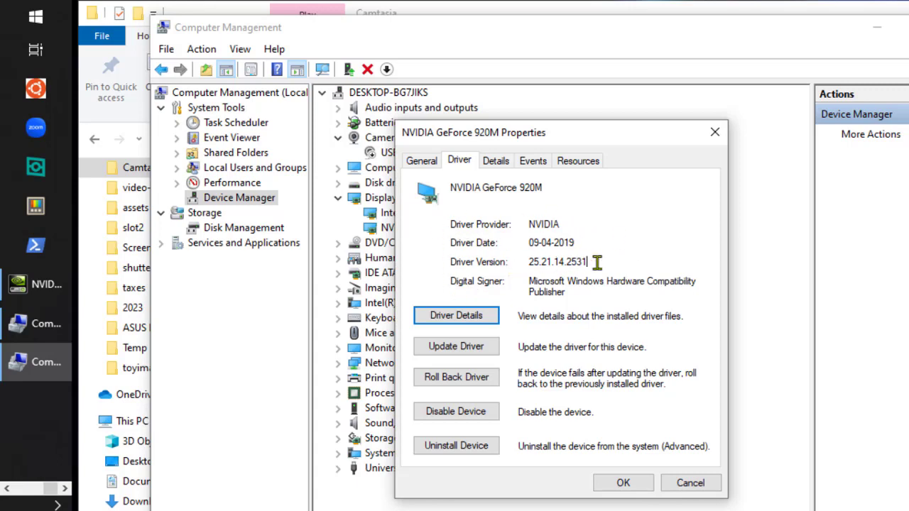
mouse_move(601, 266)
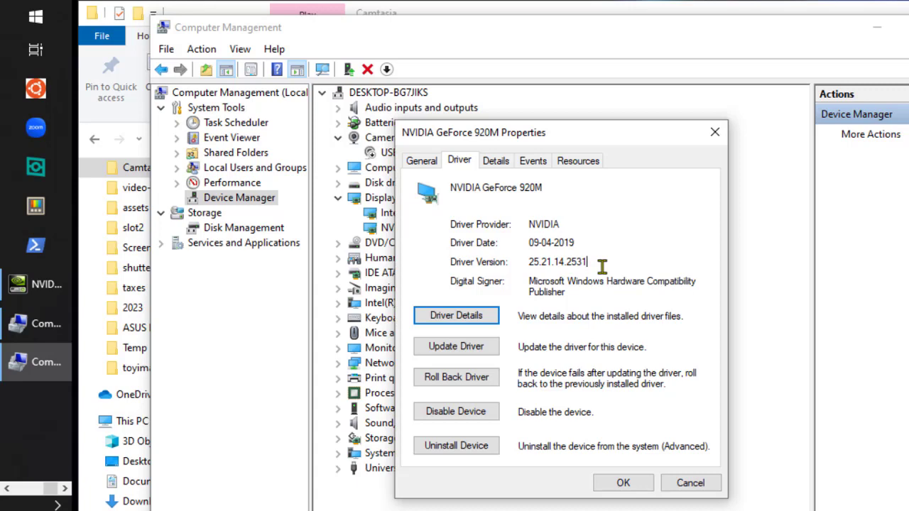
left_click_drag(473, 133, 689, 133)
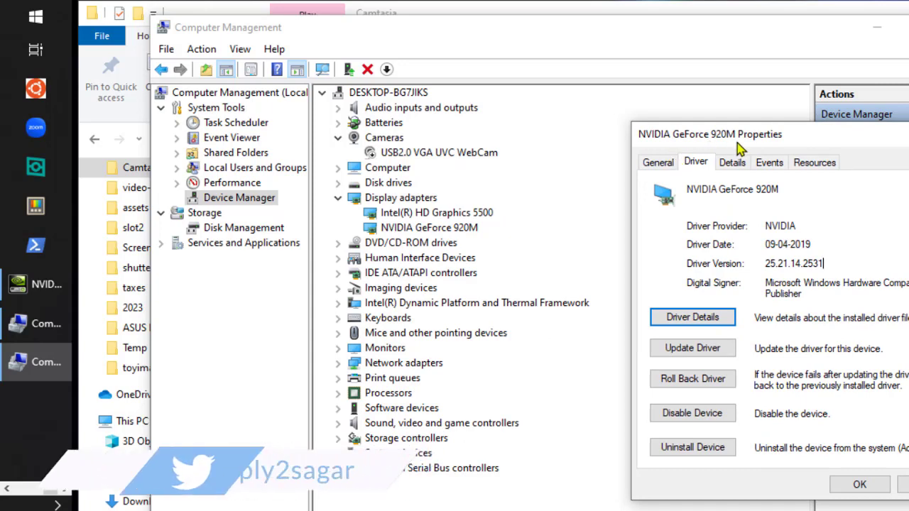
mouse_move(660, 149)
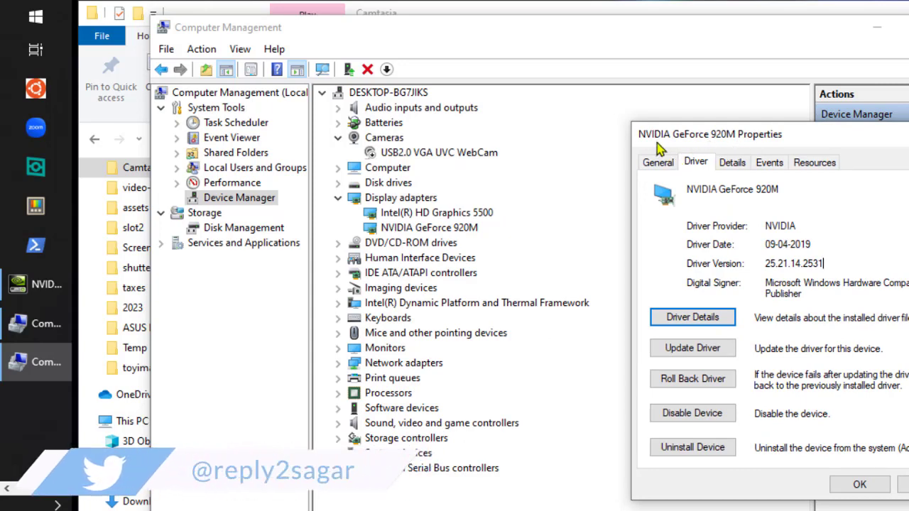
mouse_move(736, 208)
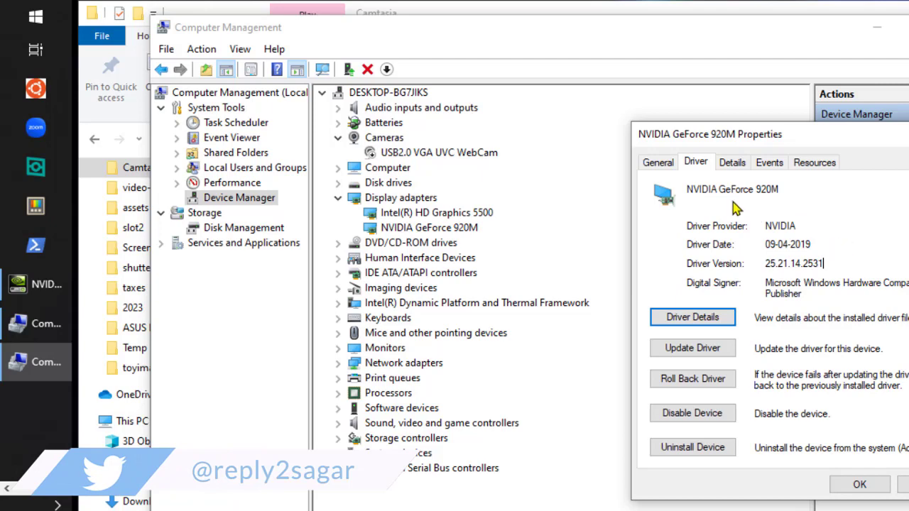
mouse_move(778, 198)
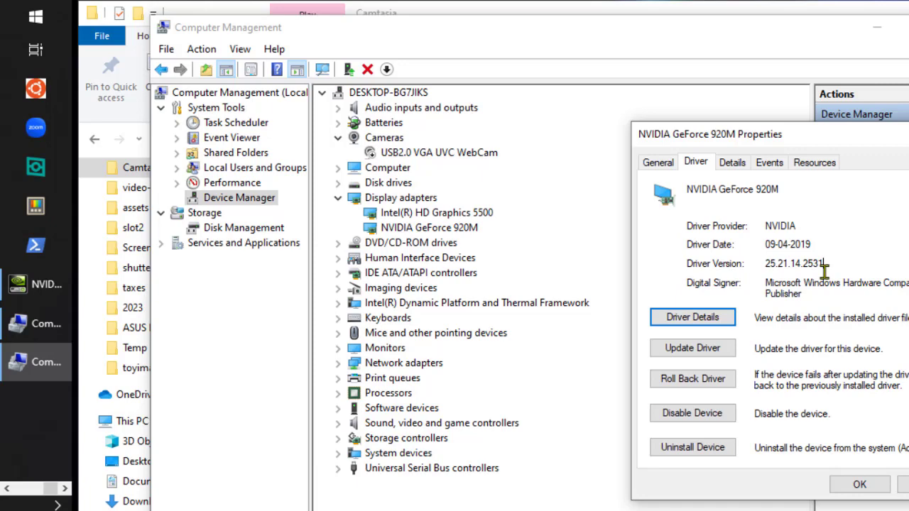
mouse_move(576, 268)
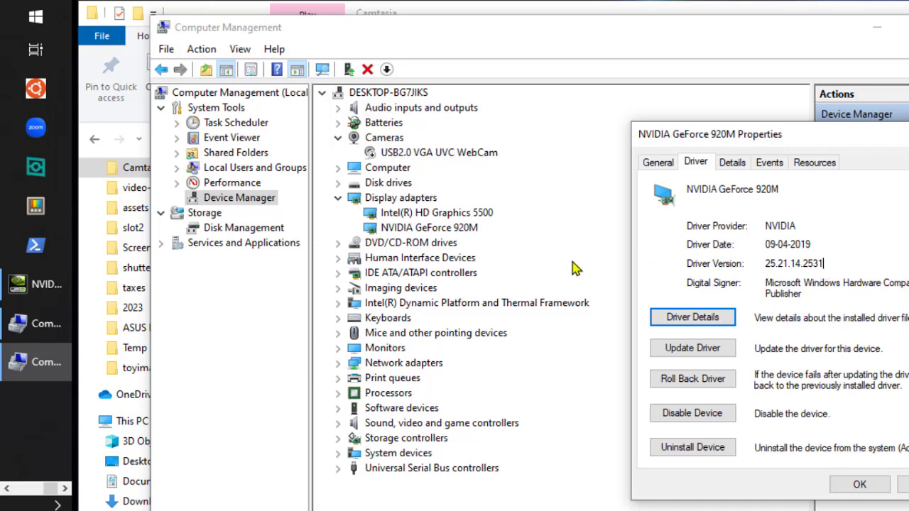
mouse_move(364, 217)
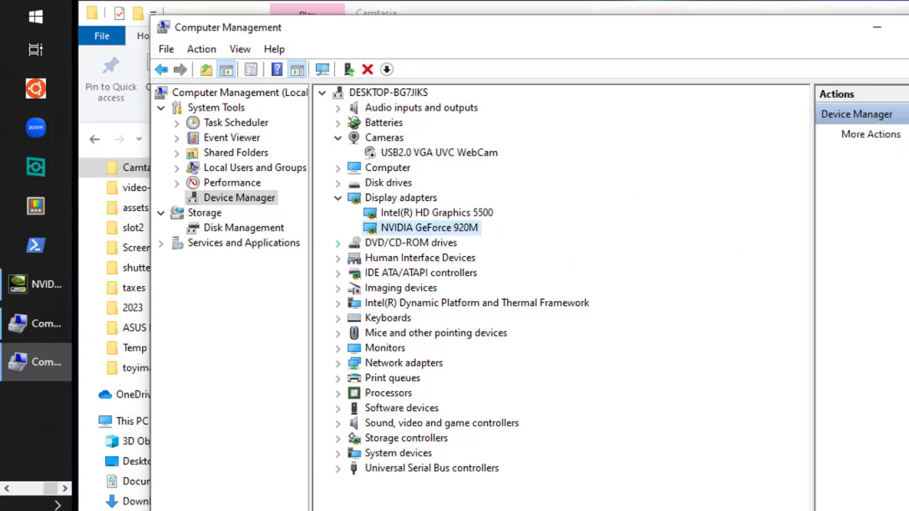
mouse_move(426, 343)
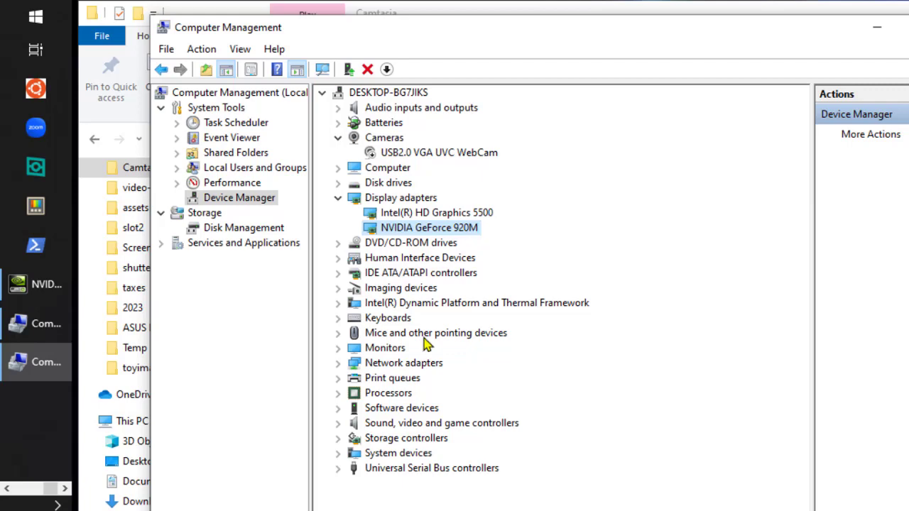